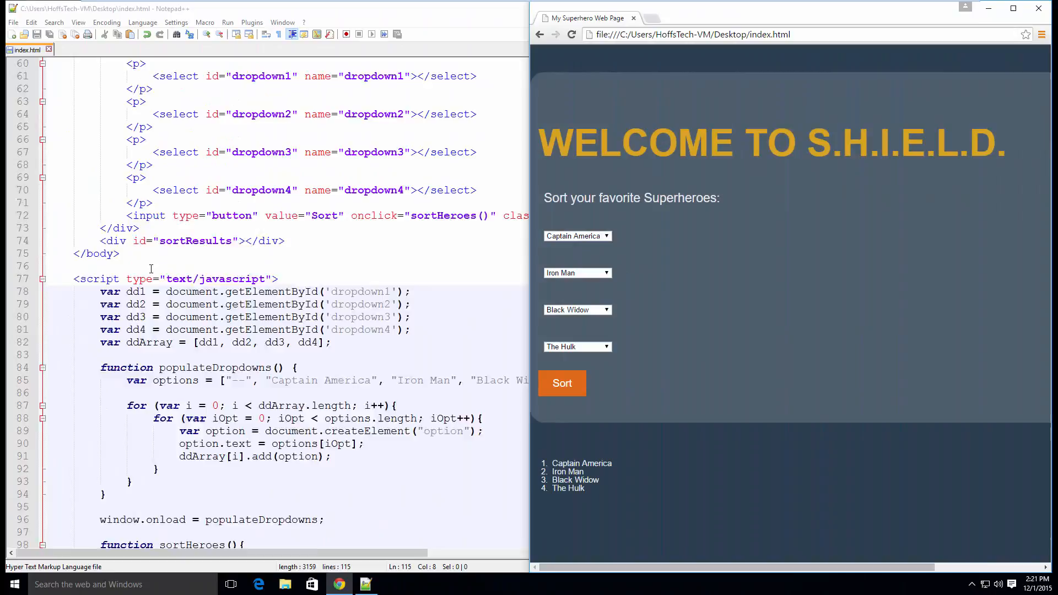
- Add a .dropdown-control rule (170px wide, 39px high, padding, 15px text) and apply it to the four select tags
scroll("up", 3)
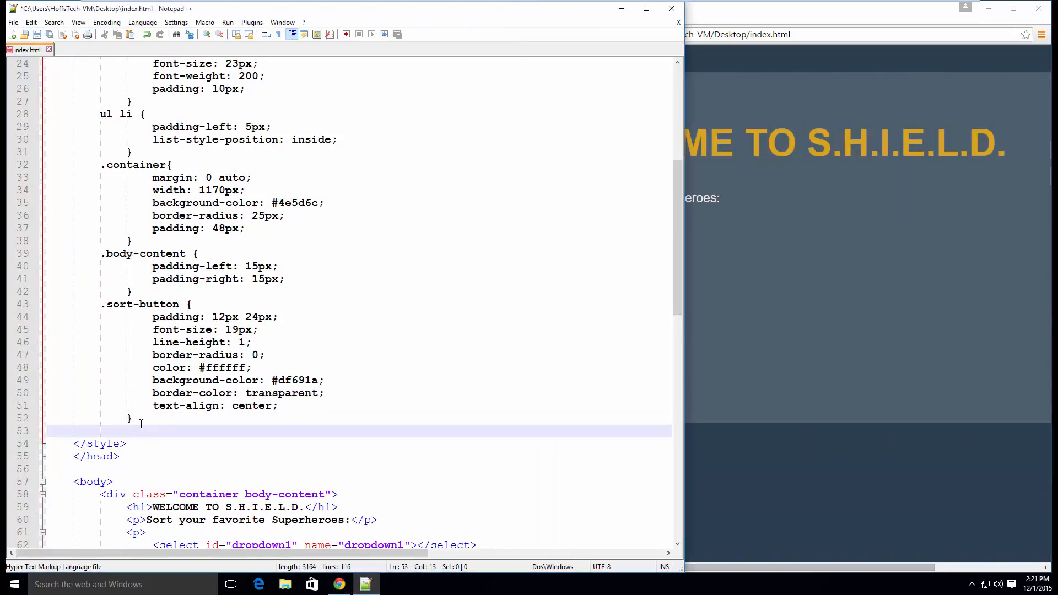
type(".dropdown-control {")
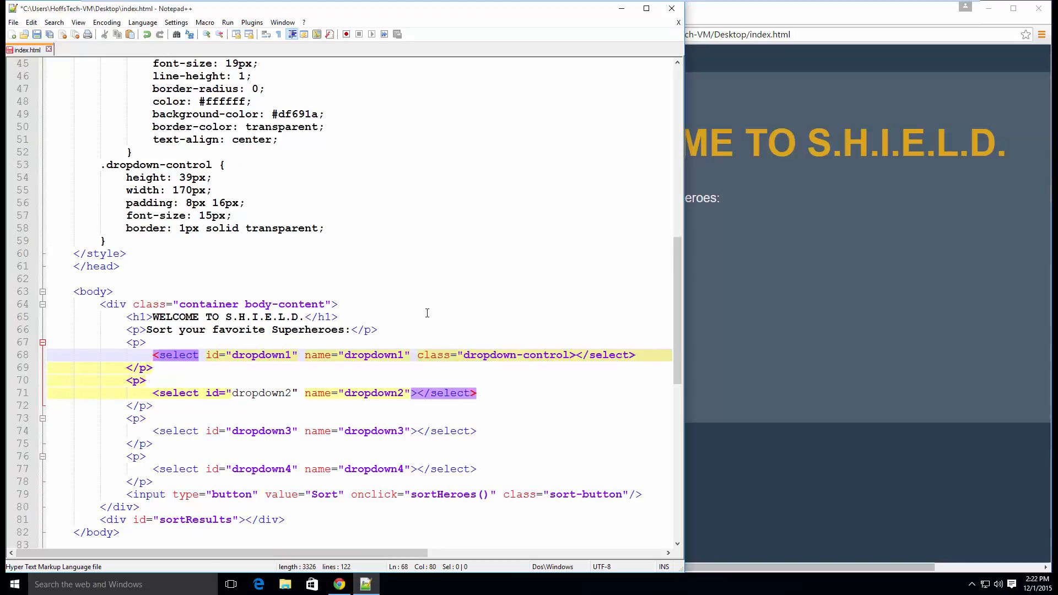
type("class=\"dropdown-control\"")
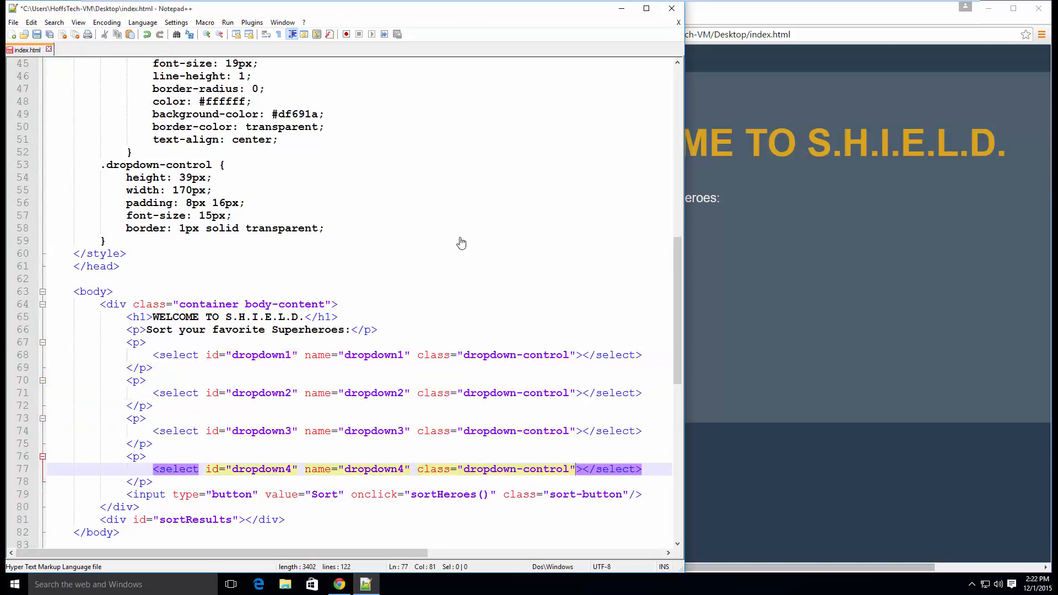
- Rewrite options as a keyed object iterated with for-in, setting option.value = item and option.text = options[item]
scroll("down", 3)
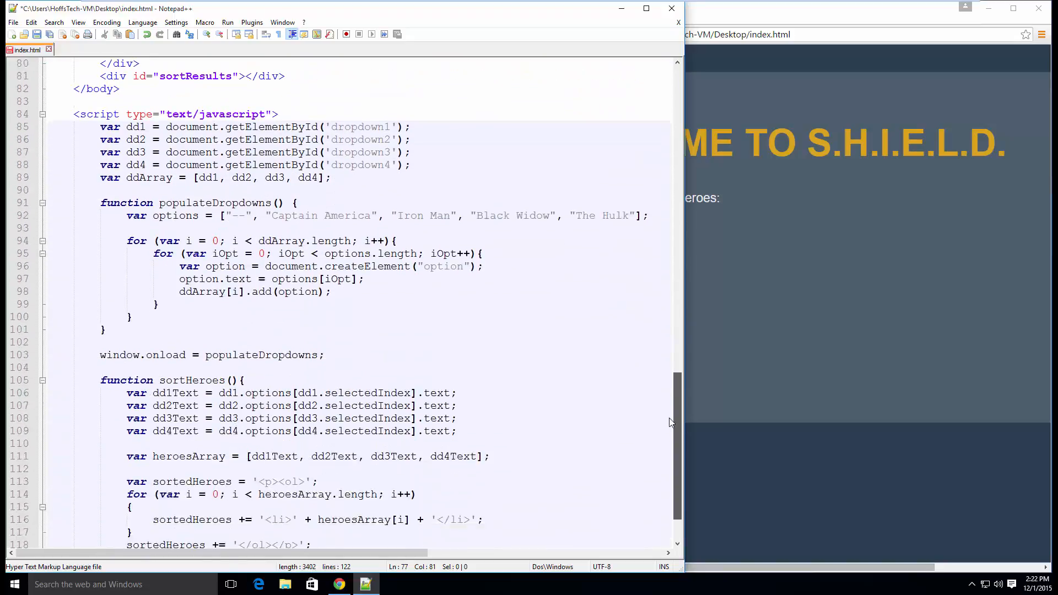
scroll("down", 3)
type("option.value = item;")
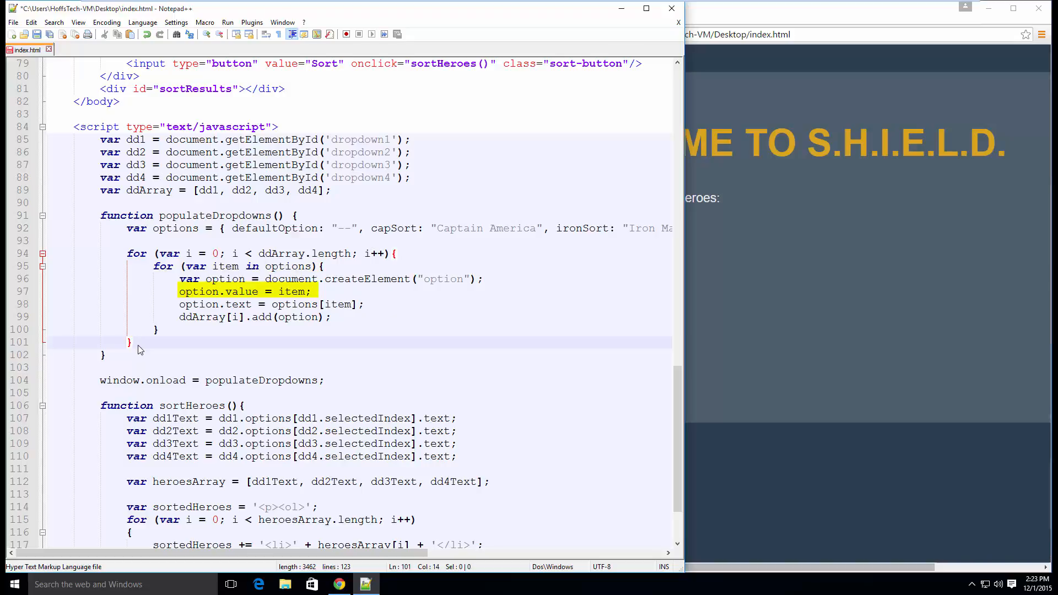
left_click(274, 304)
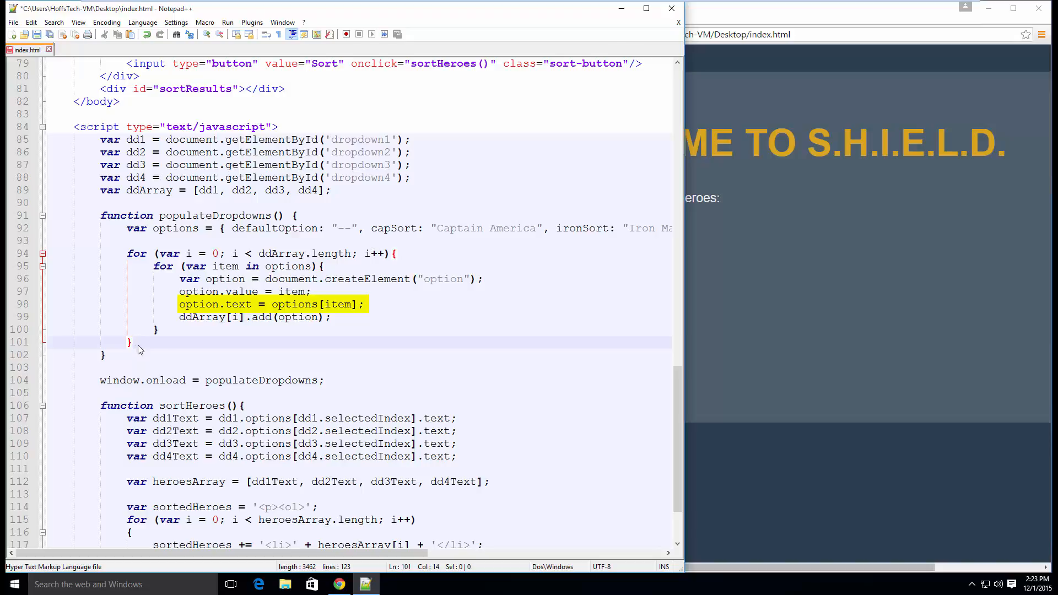
left_click(131, 341)
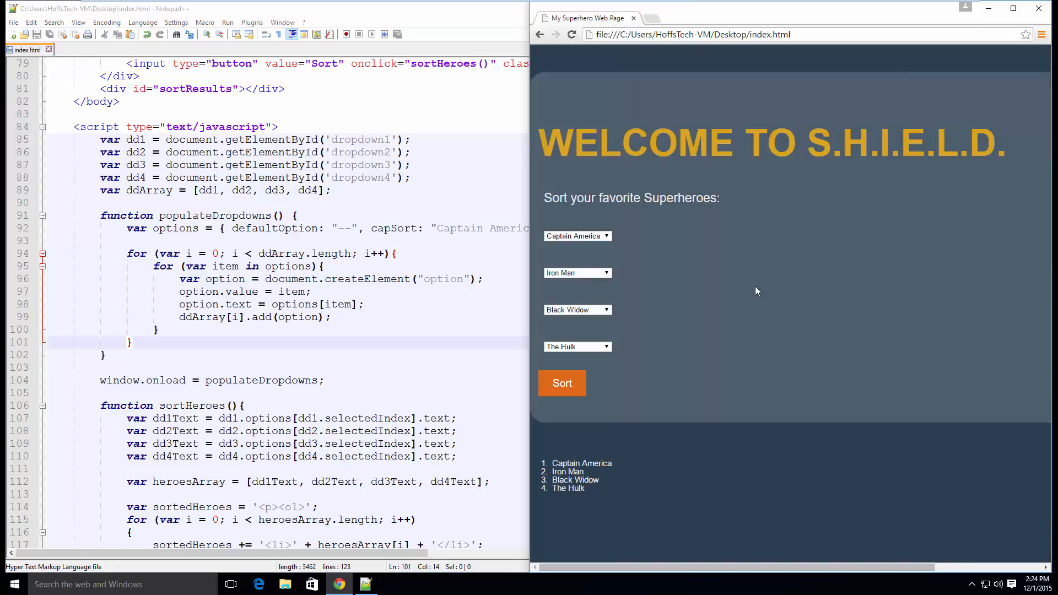
- Pick Captain America, inspect the first dropdown and expand its select node to see capSort-style values
left_click(576, 236)
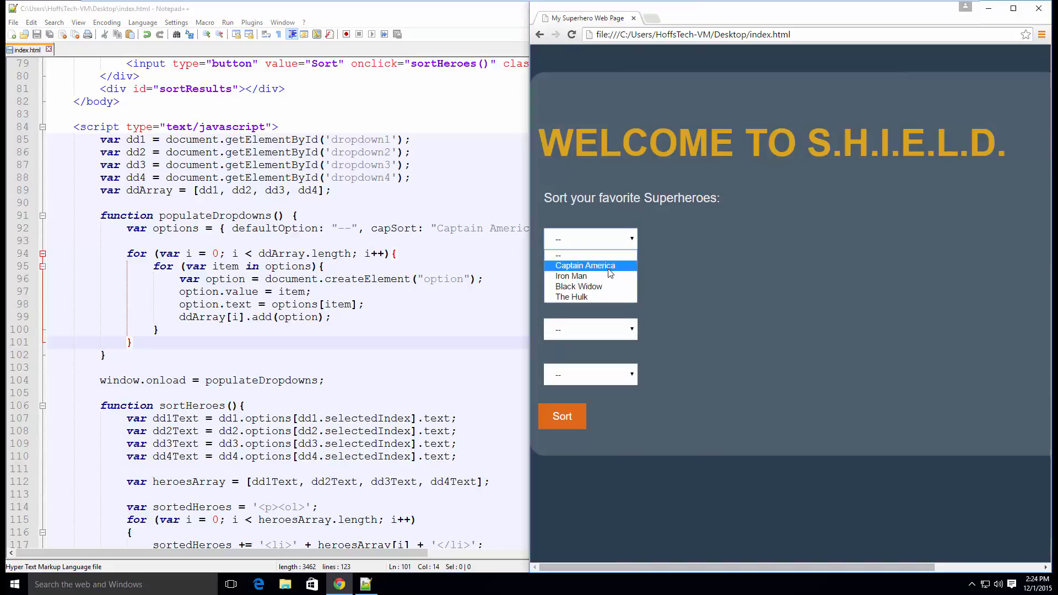
right_click(591, 270)
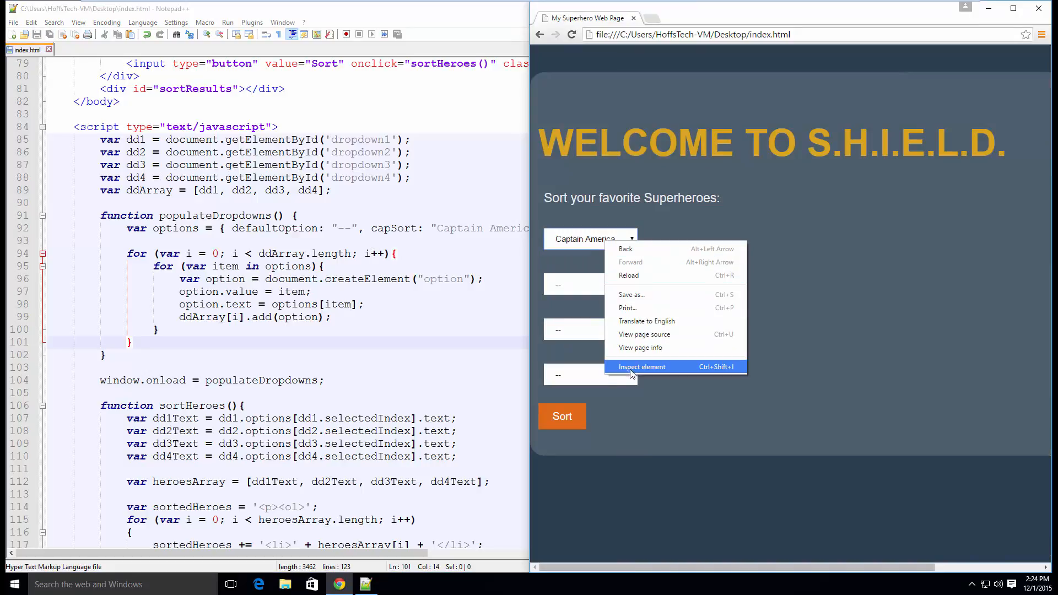
left_click(641, 366)
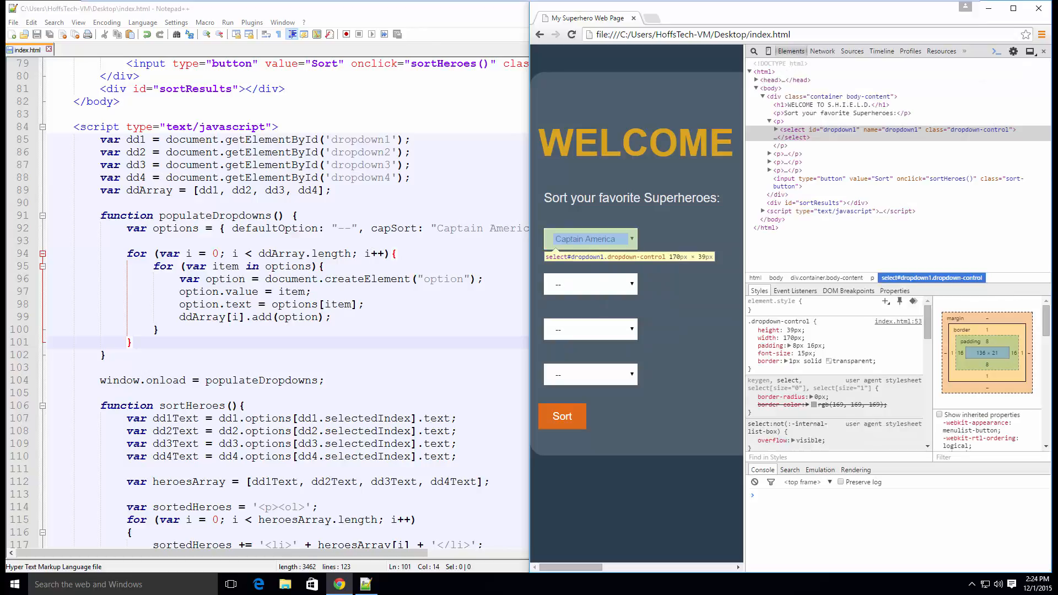
left_click(768, 129)
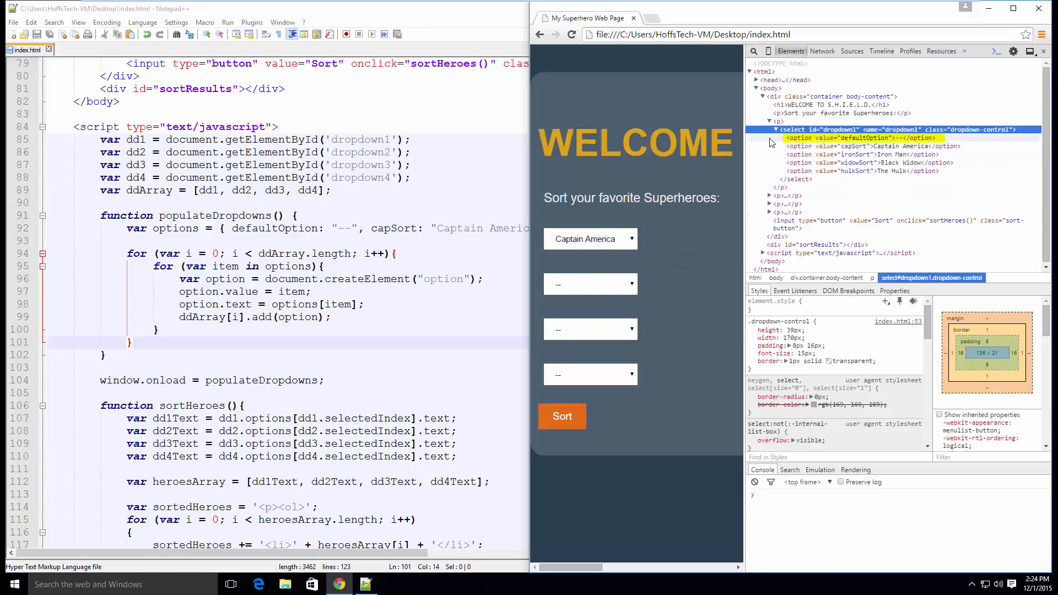
mouse_move(762, 150)
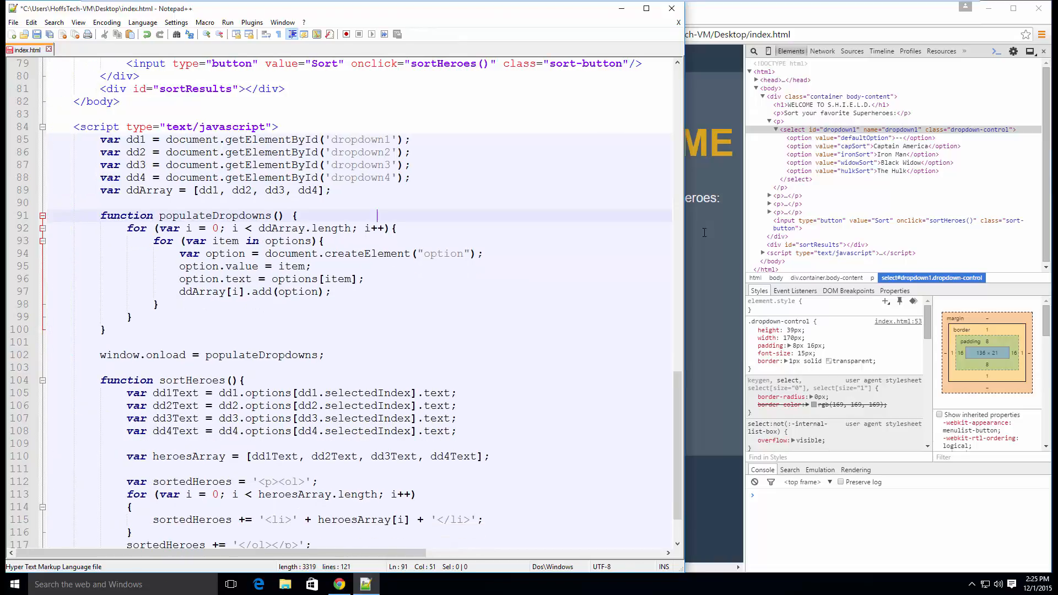
- Move options above populateDropdowns, read .value in sortHeroes and rewrite the loop with the defaultOption check and splice
left_click(357, 191)
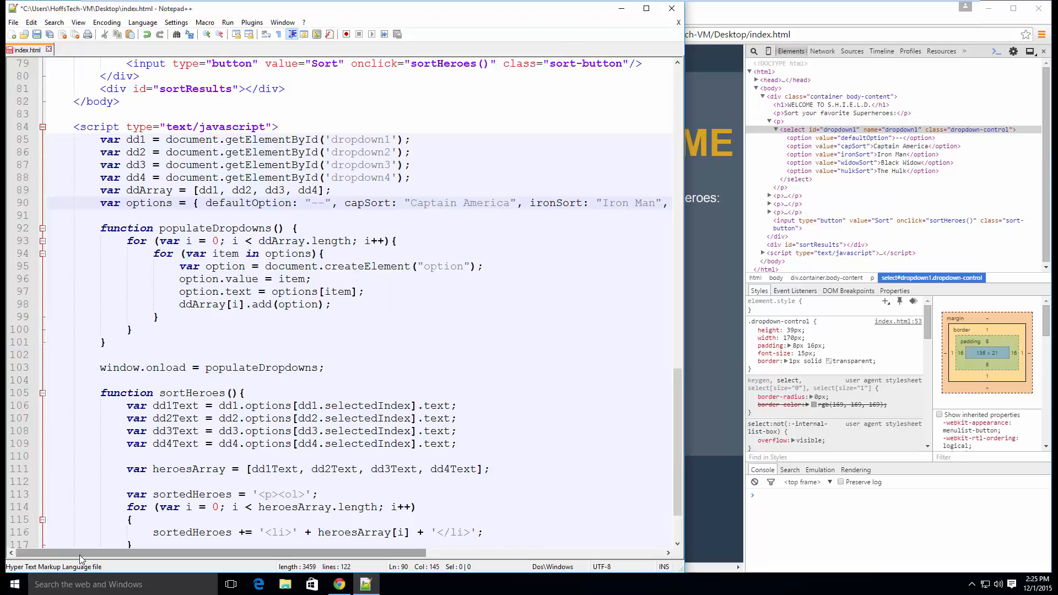
mouse_move(41, 425)
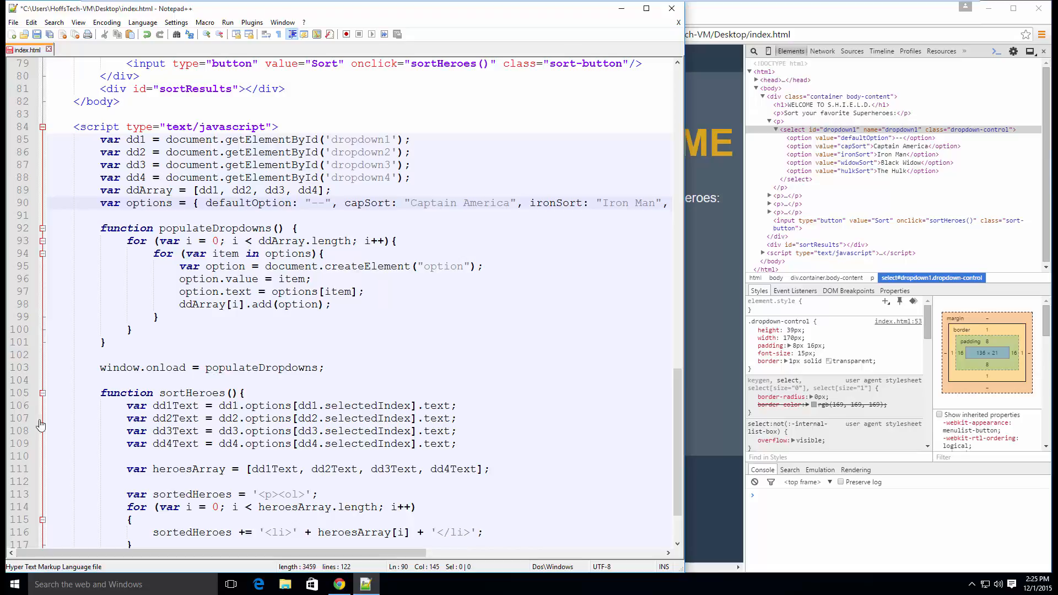
scroll("down", 3)
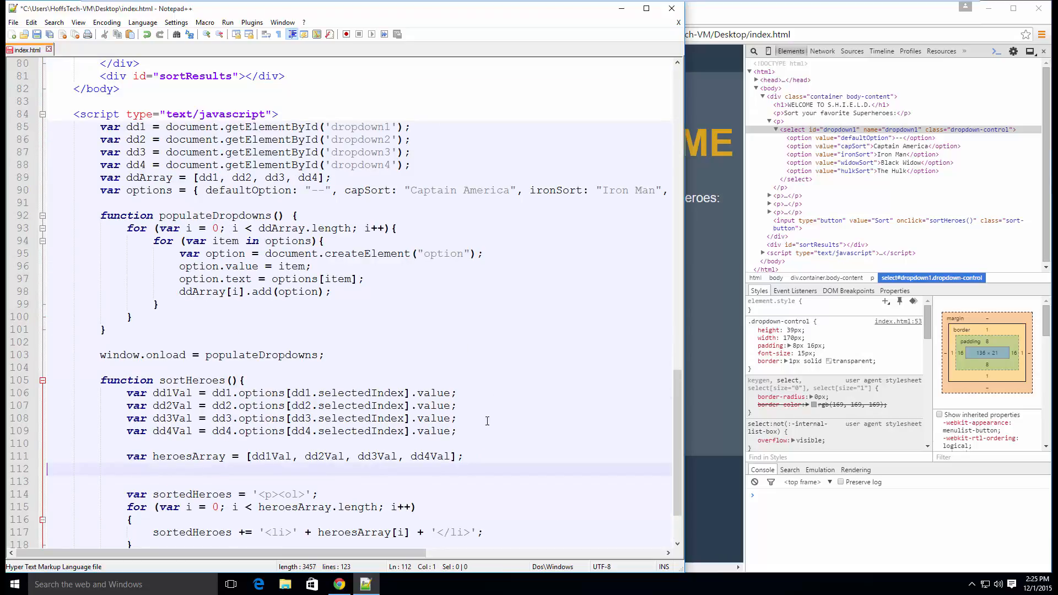
scroll("down", 3)
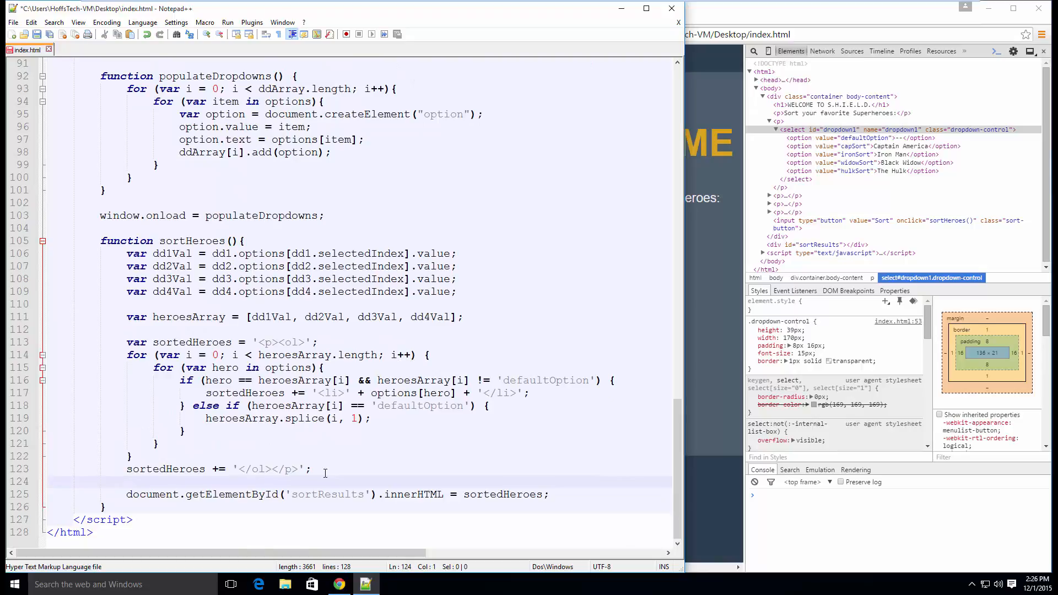
double_click(411, 392)
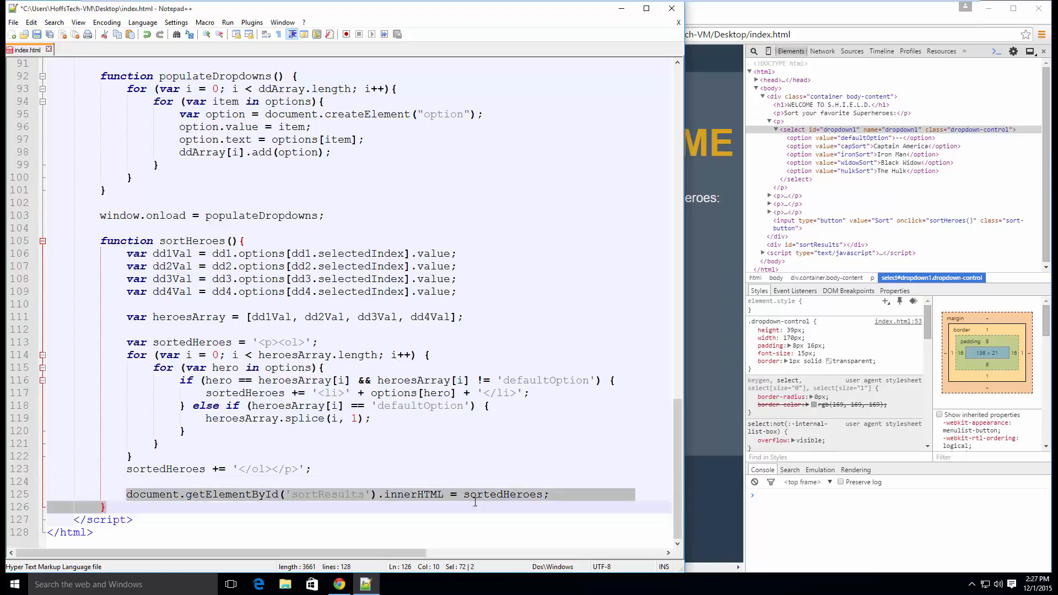
- Wrap the results line in if (heroesArray.length > 1) with an else alert asking for at least two heroes
type("if (heroesArray.length > 1){")
type("alert('Please select at least two Superheroes to sort.');")
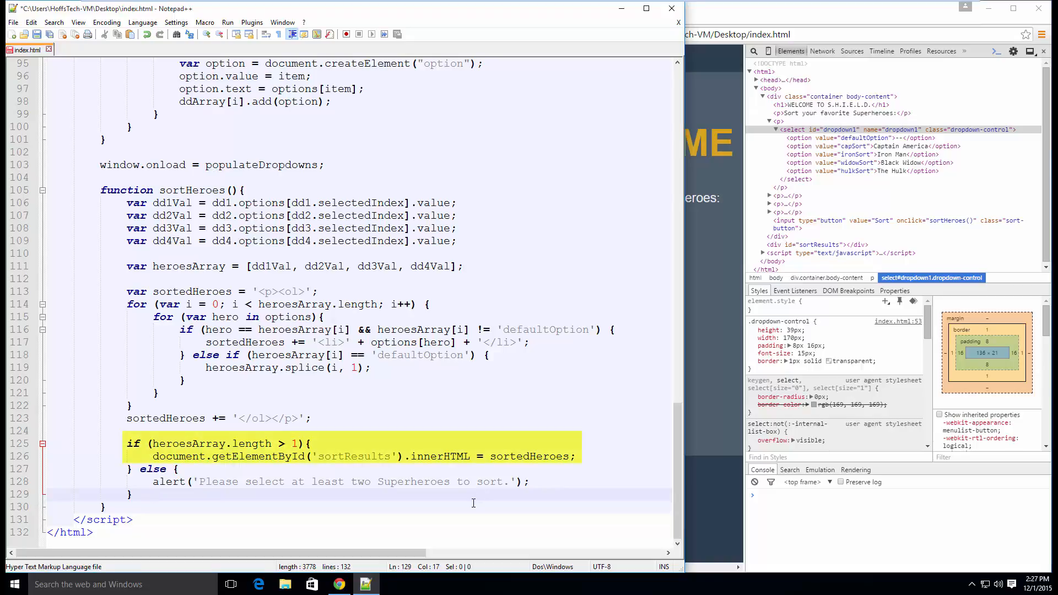
left_click(154, 493)
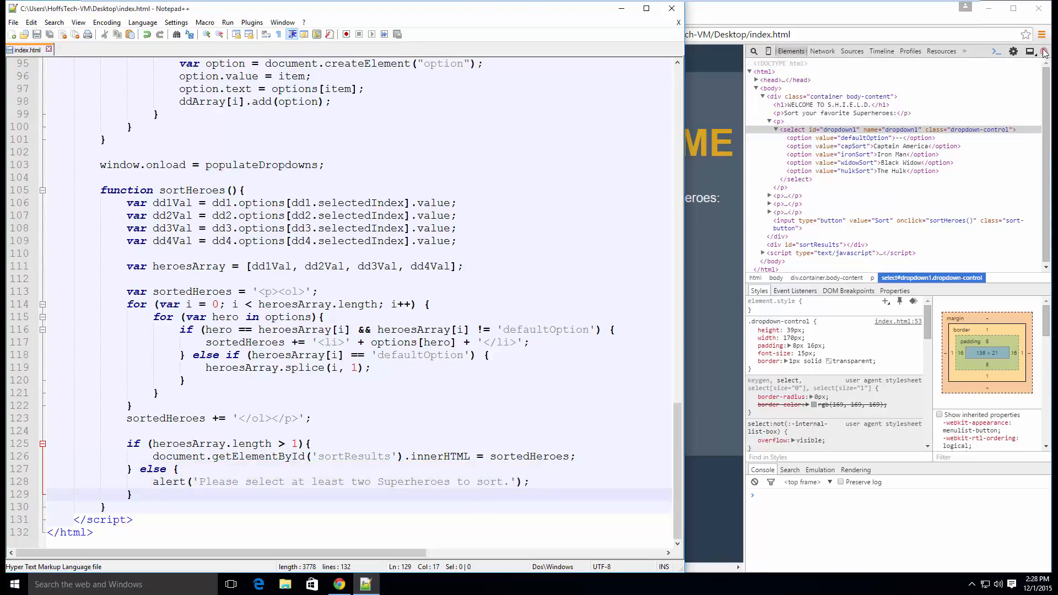
- Close dev tools, pick only Captain America, sort and dismiss the select-two-heroes alert
left_click(1041, 51)
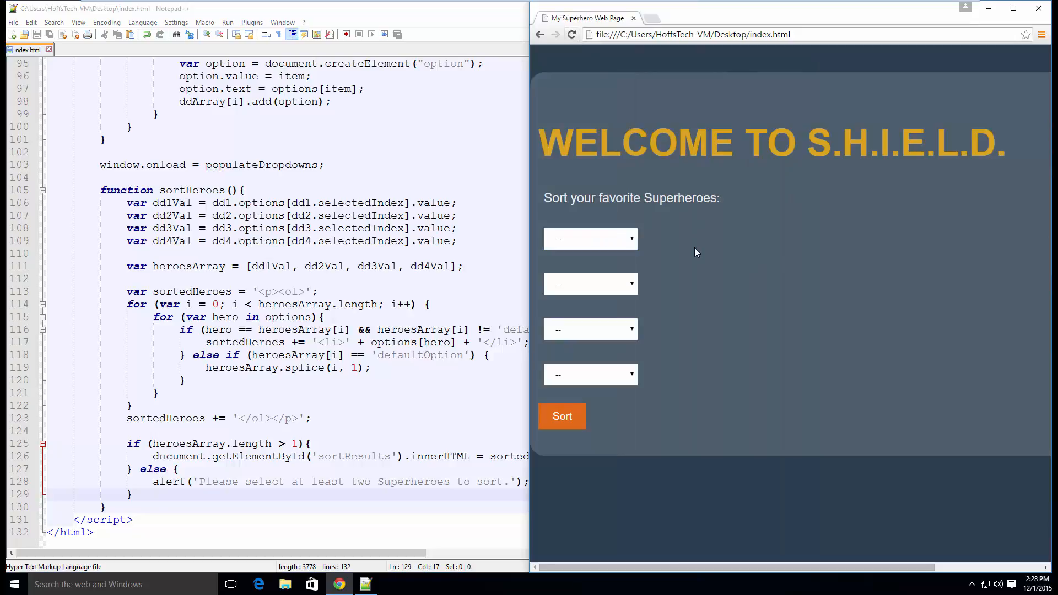
left_click(561, 417)
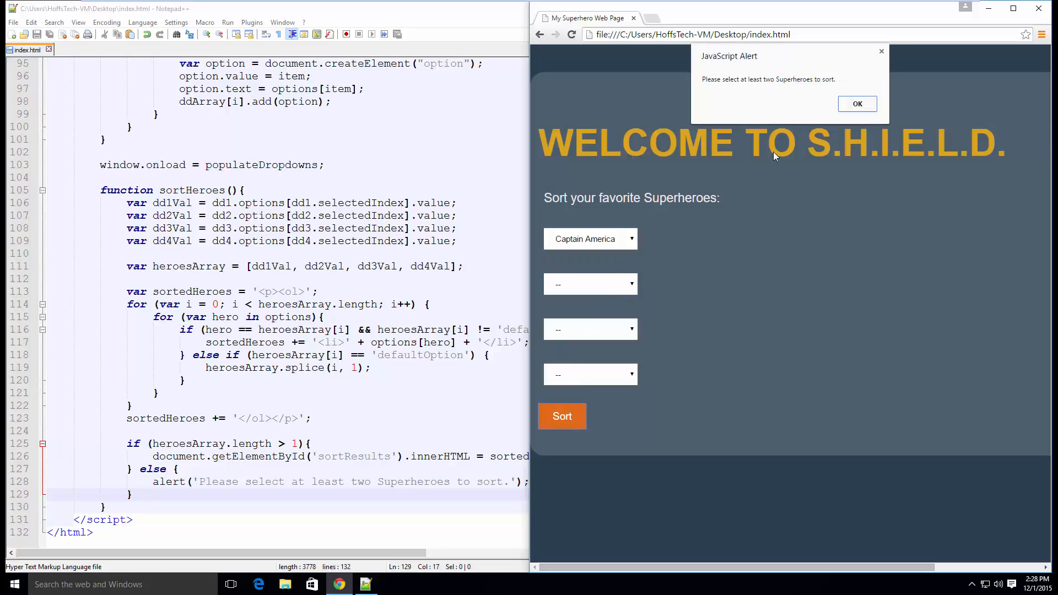
left_click(857, 103)
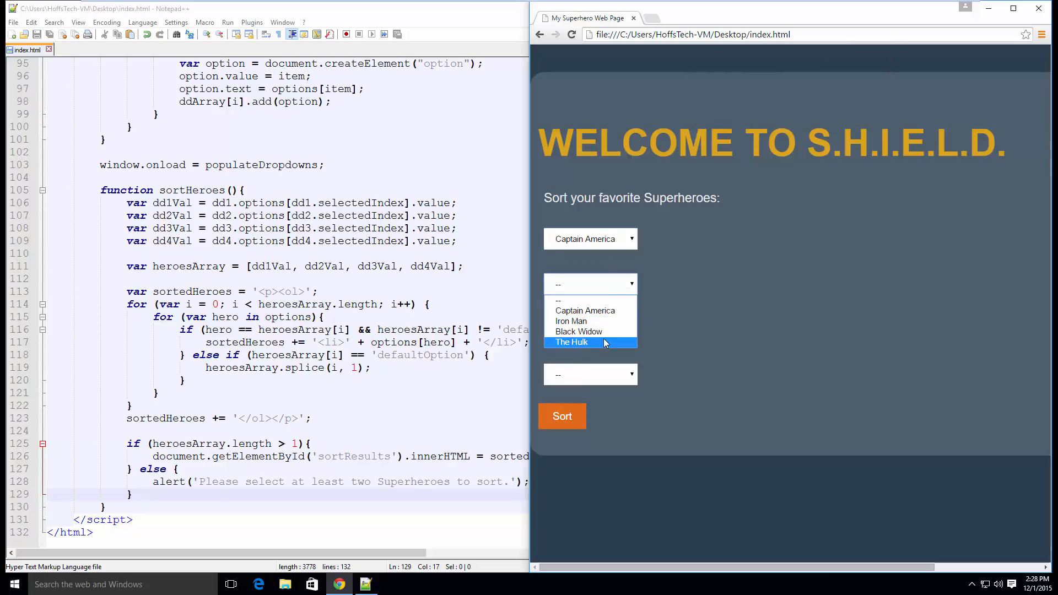
- Pick Iron Man, Black Widow and The Hulk, sorting to list all four heroes
left_click(571, 320)
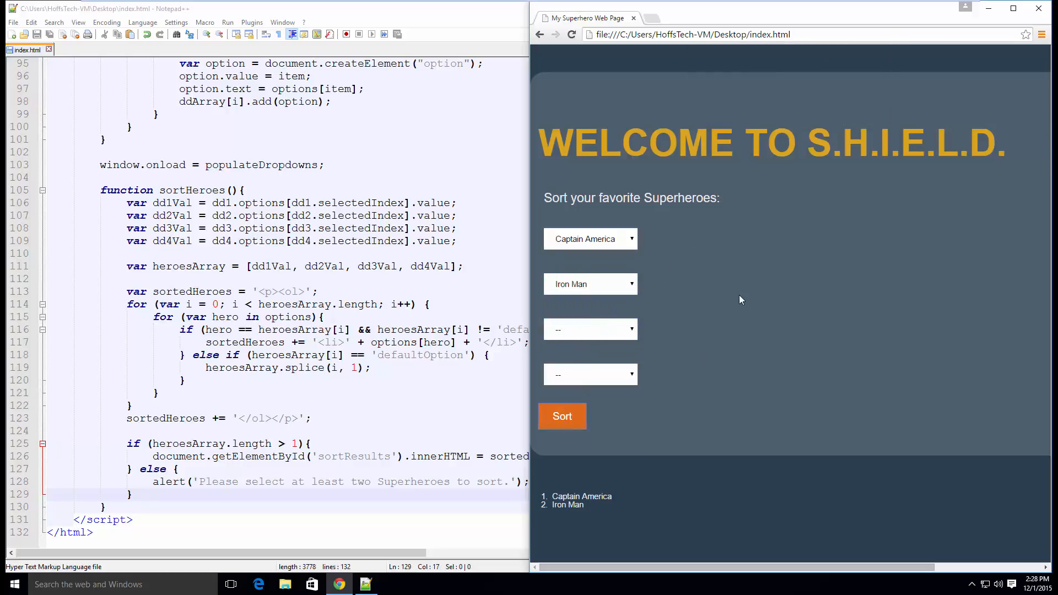
left_click(590, 330)
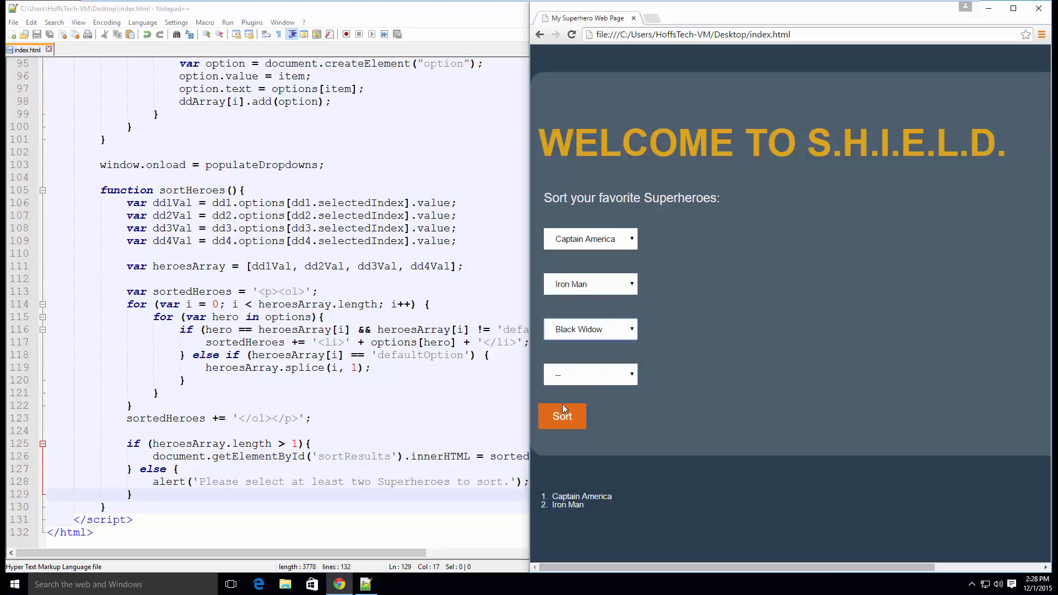
left_click(588, 375)
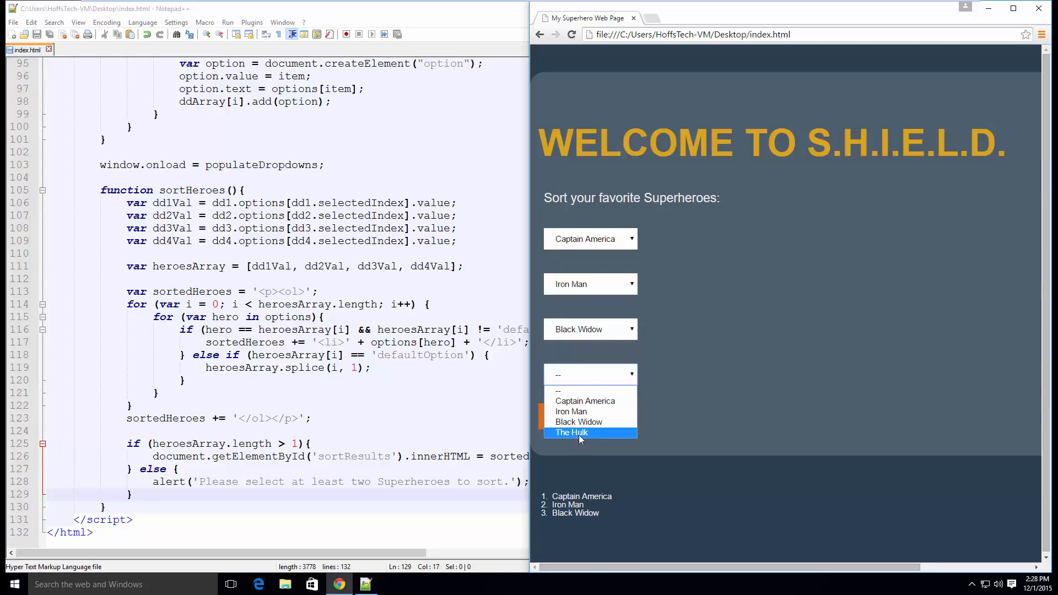
left_click(570, 432)
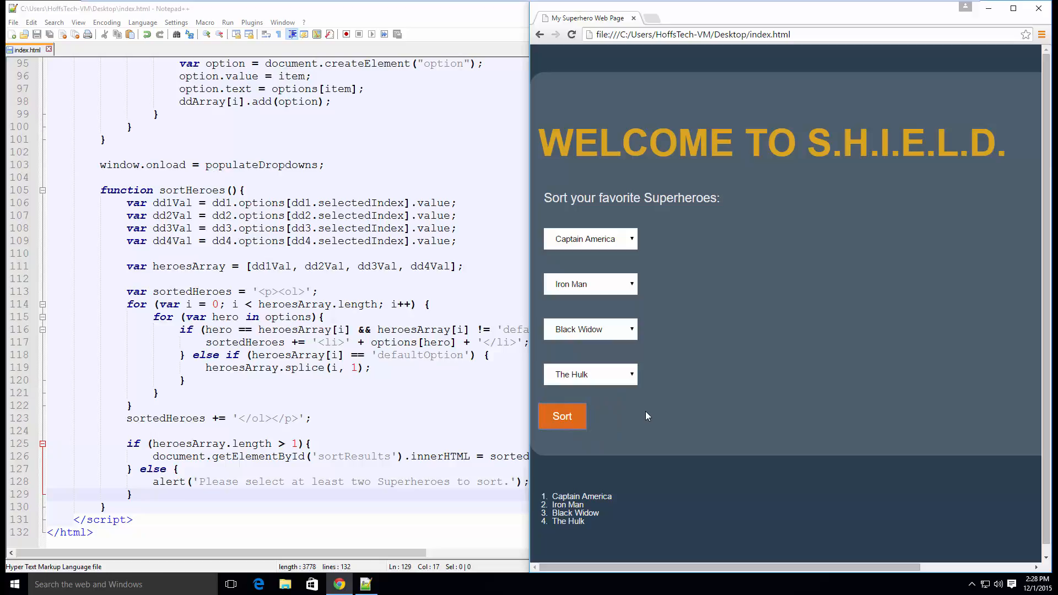